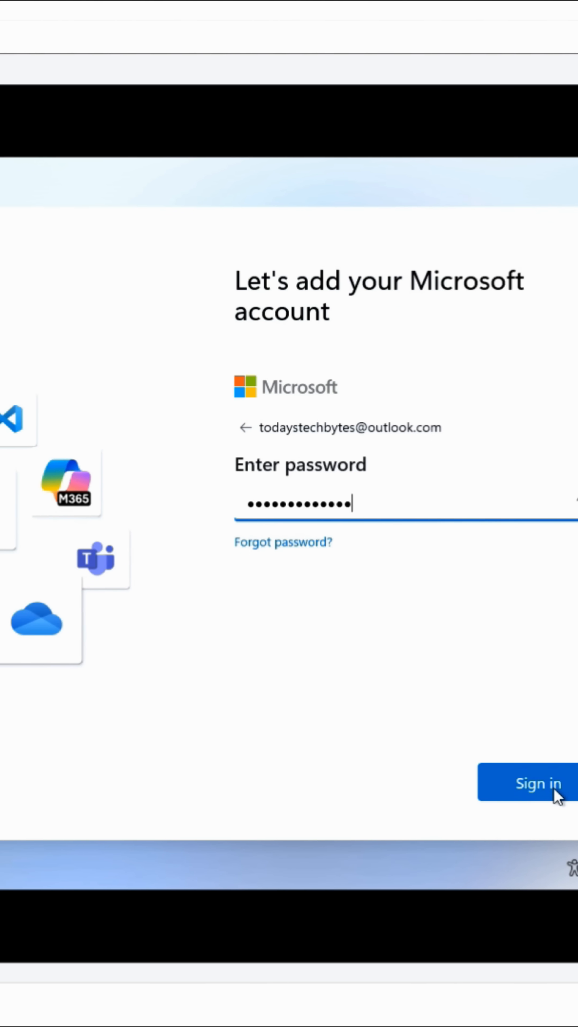
Step: Sign in to the Microsoft account and confirm the new PIN
left_click(537, 782)
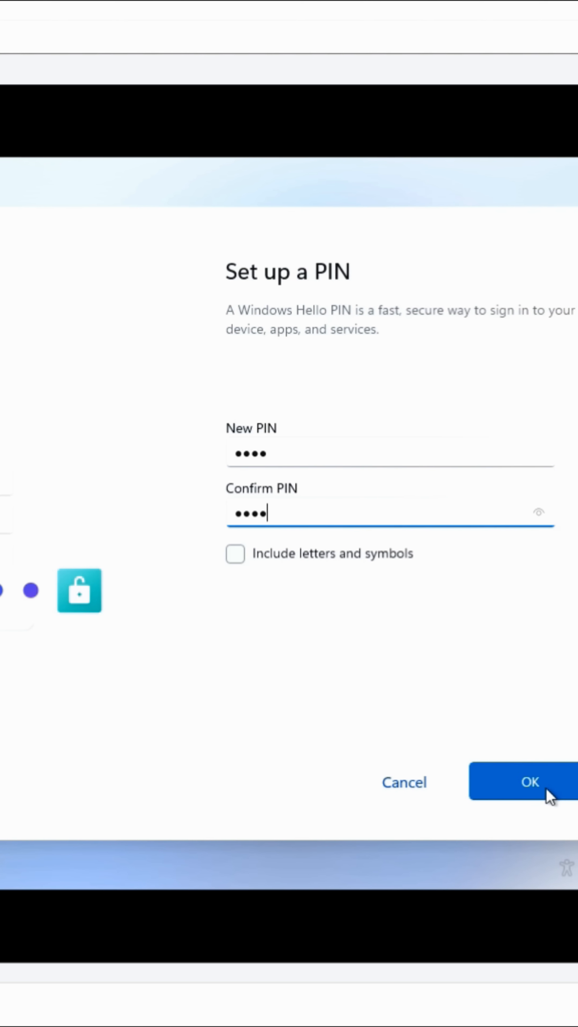
left_click(529, 781)
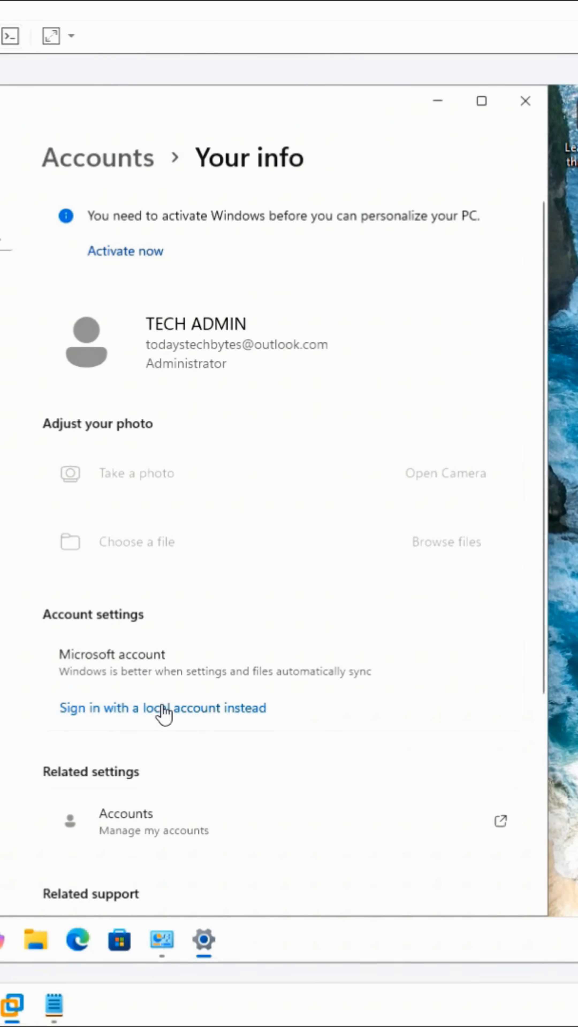
Step: Start switching to a local account and enter the PIN for identity verification
left_click(161, 707)
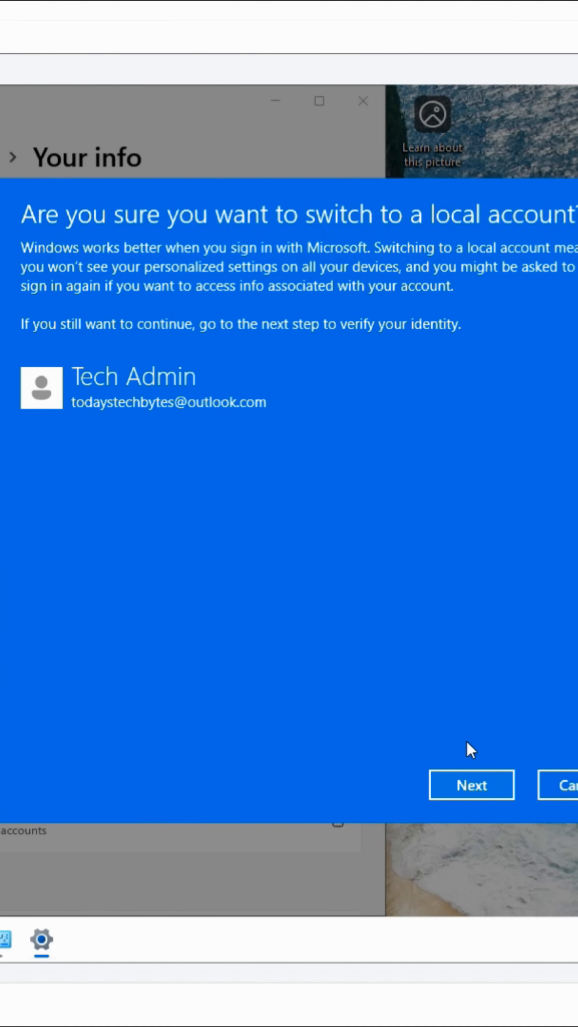
left_click(470, 785)
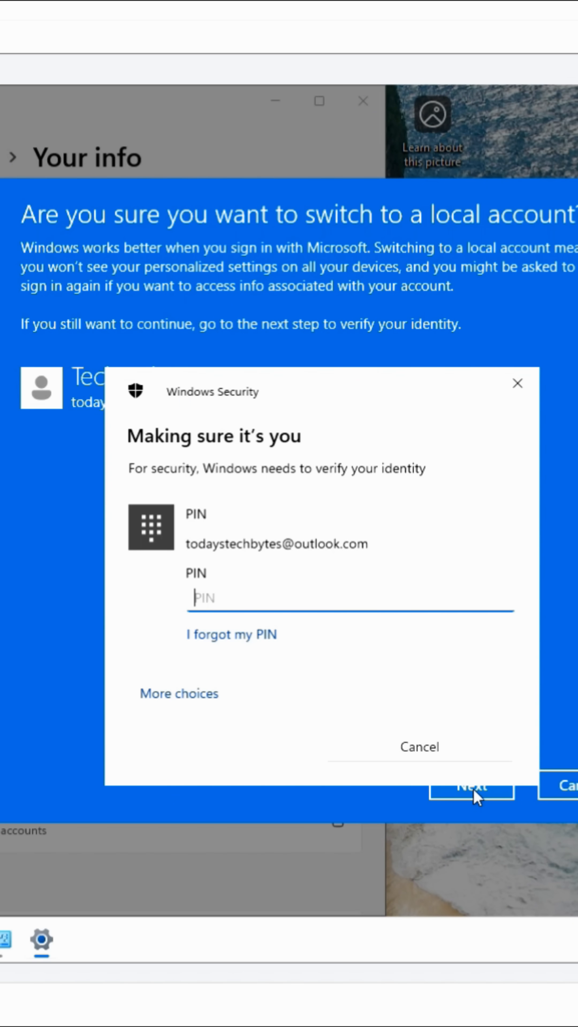
type("1")
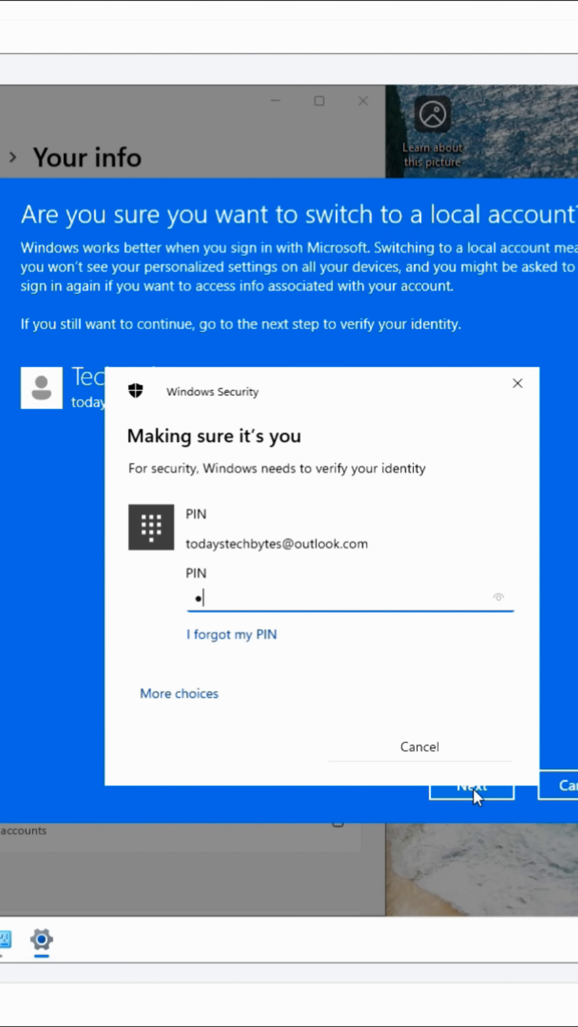
Step: Verify identity, submit the local account Admin details with password and hint, and sign out to finish
left_click(470, 785)
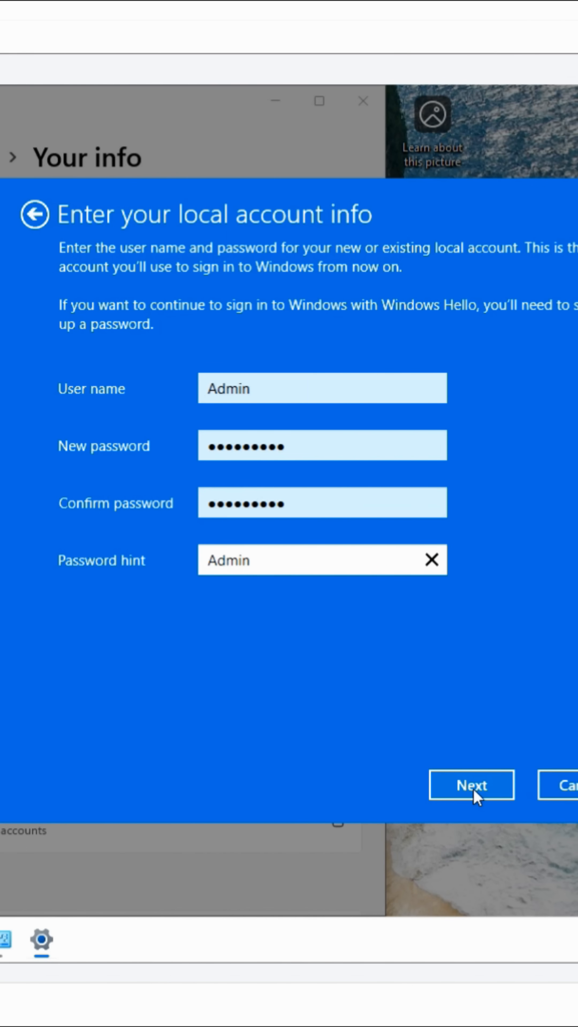
left_click(471, 785)
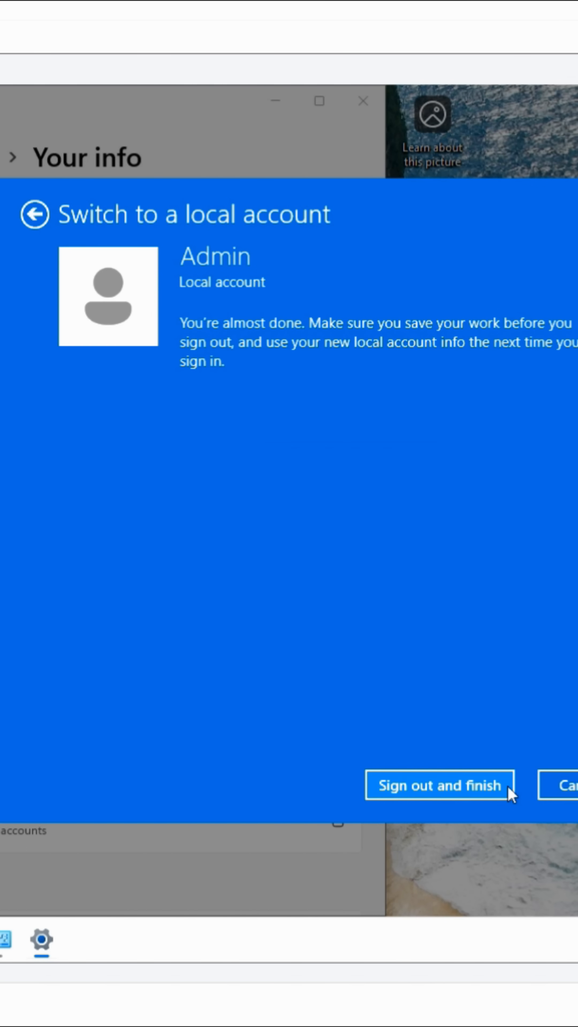
left_click(439, 785)
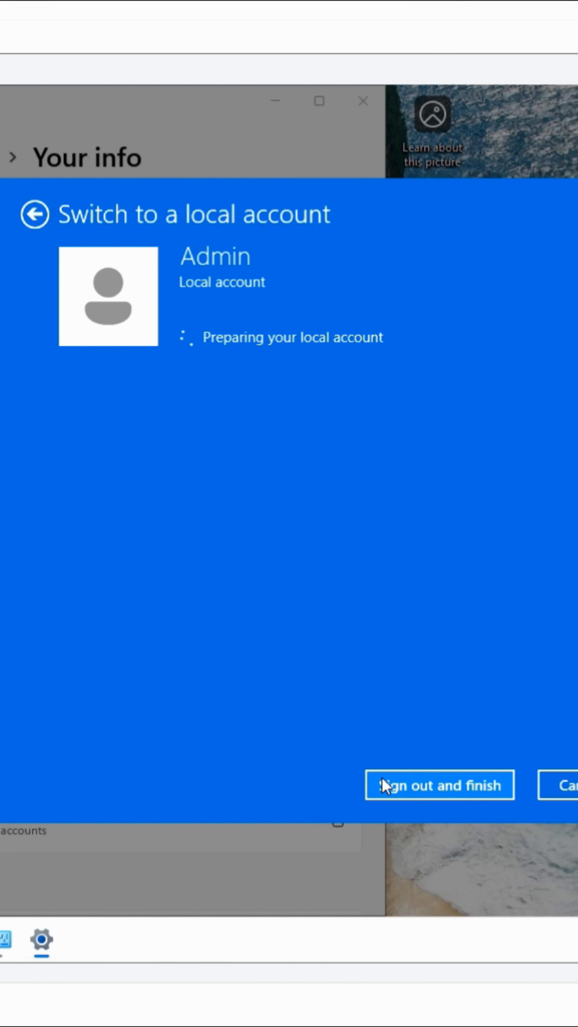
left_click(439, 785)
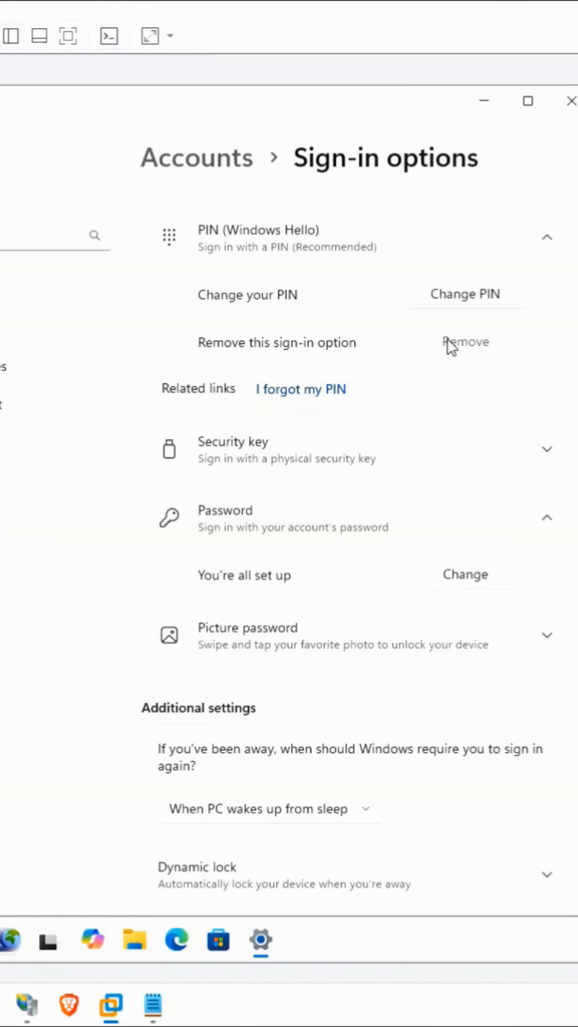
Step: Remove the PIN sign-in option, confirming with the account password
left_click(465, 342)
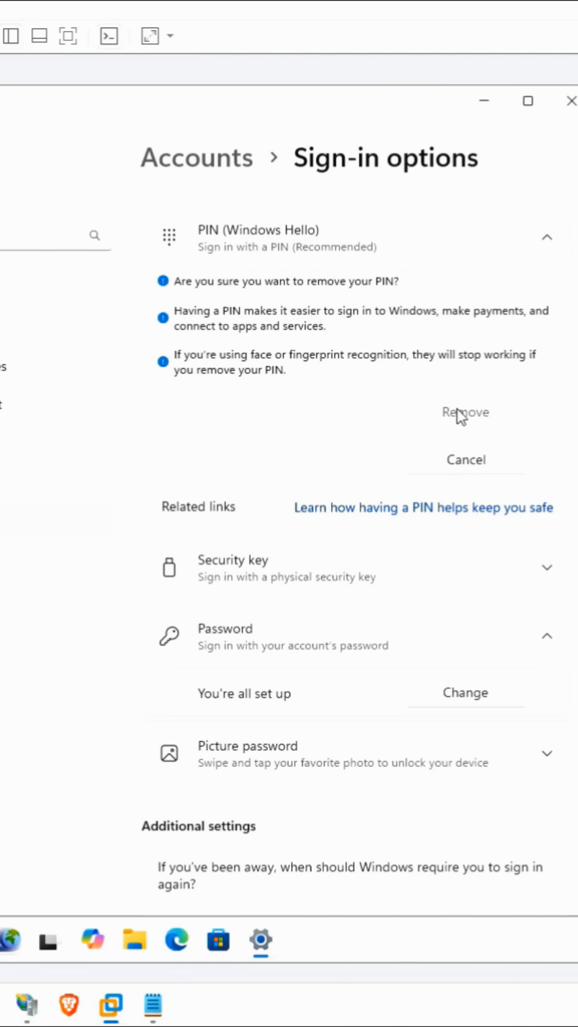
left_click(465, 412)
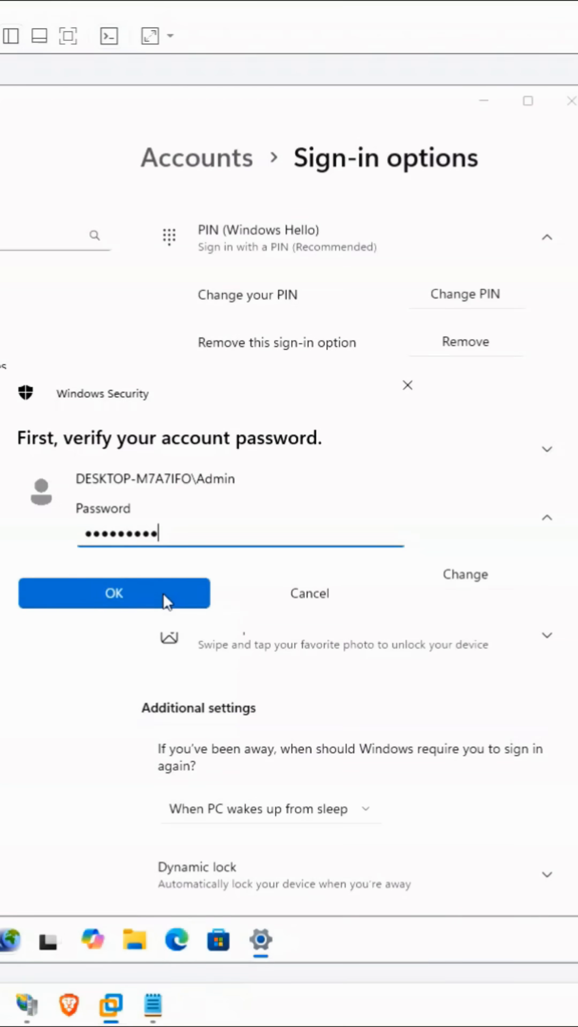
left_click(114, 593)
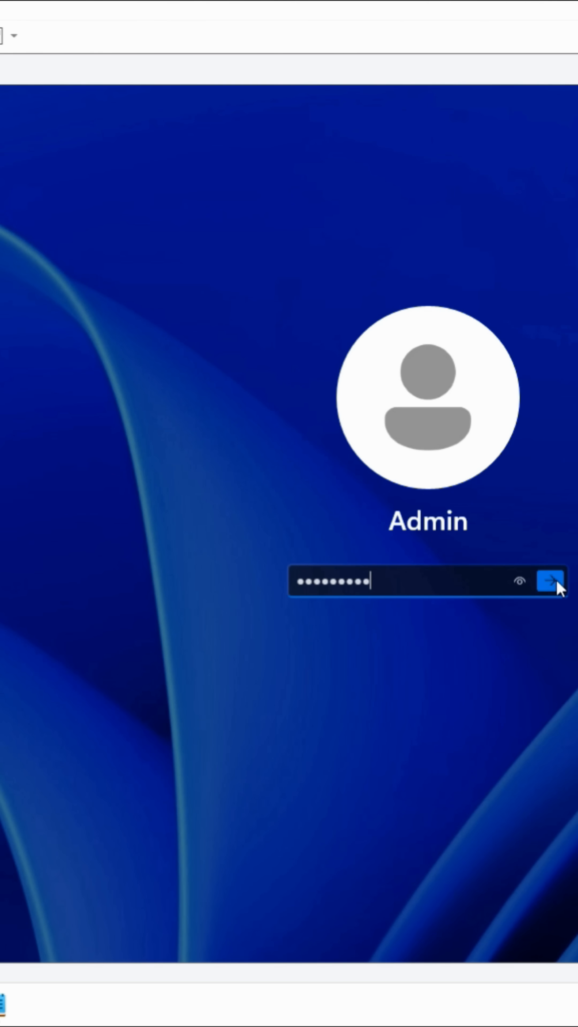